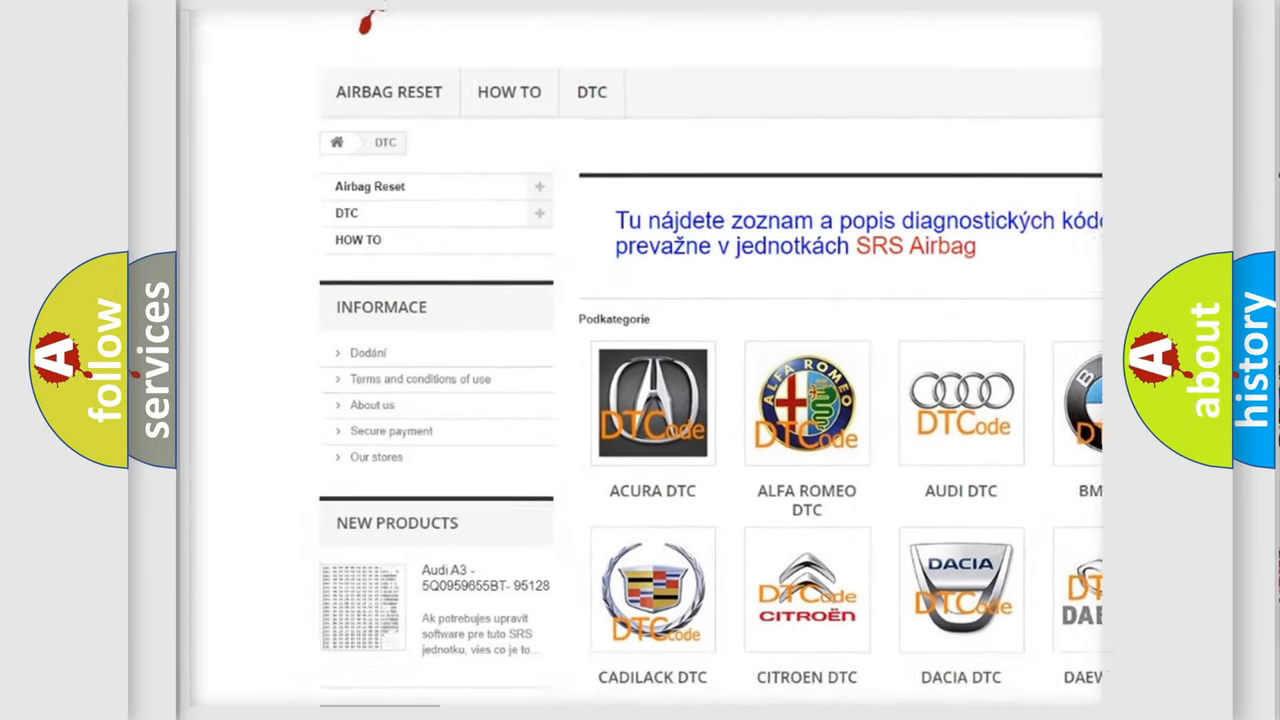
scroll("down", 3)
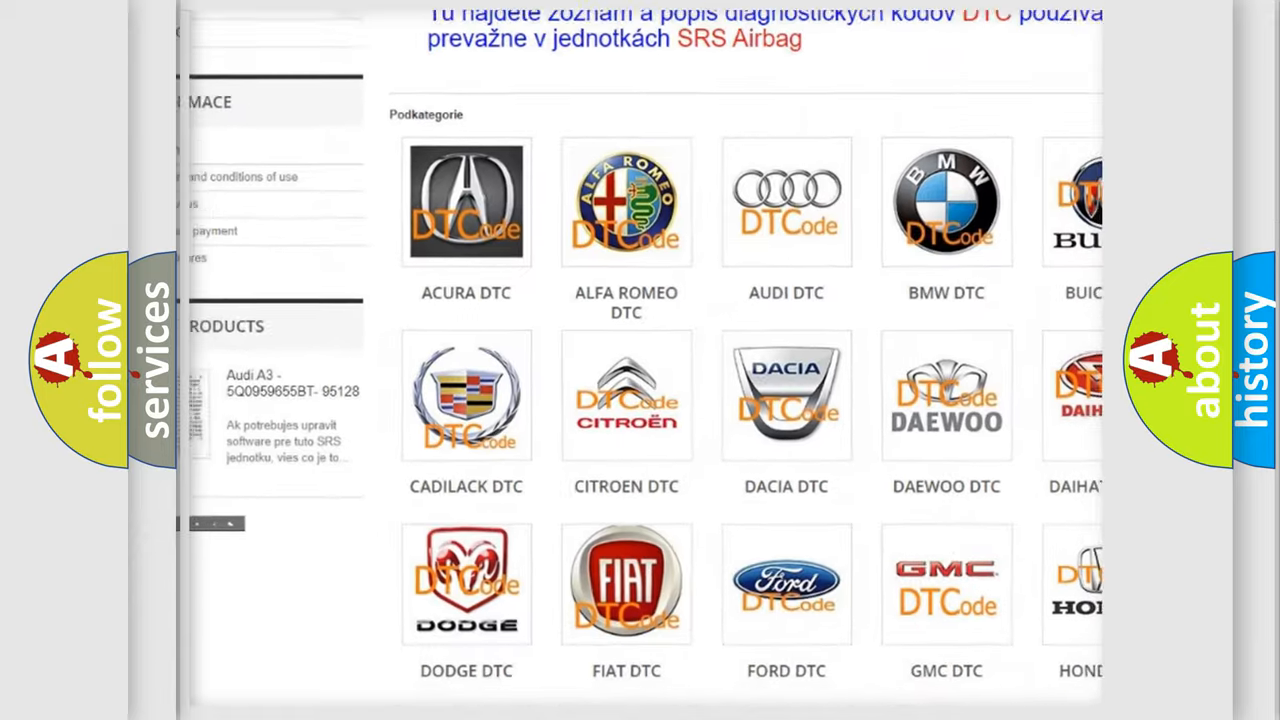